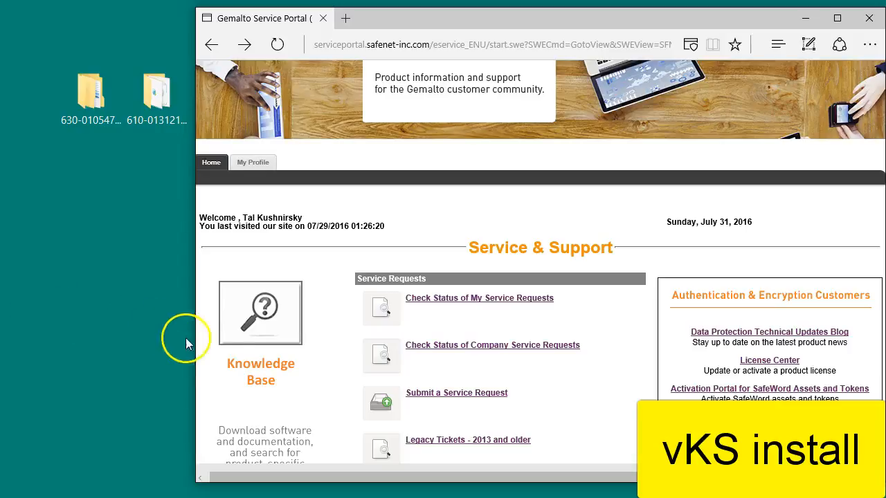
mouse_move(275, 328)
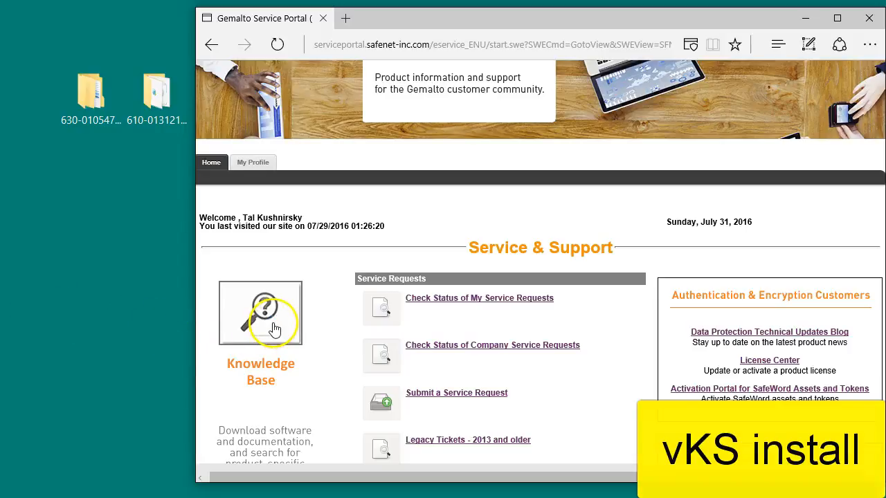
Step: Search the knowledge base for 150v and download the KeySecure 150v 8.4.2 VMware Bundle
left_click(260, 313)
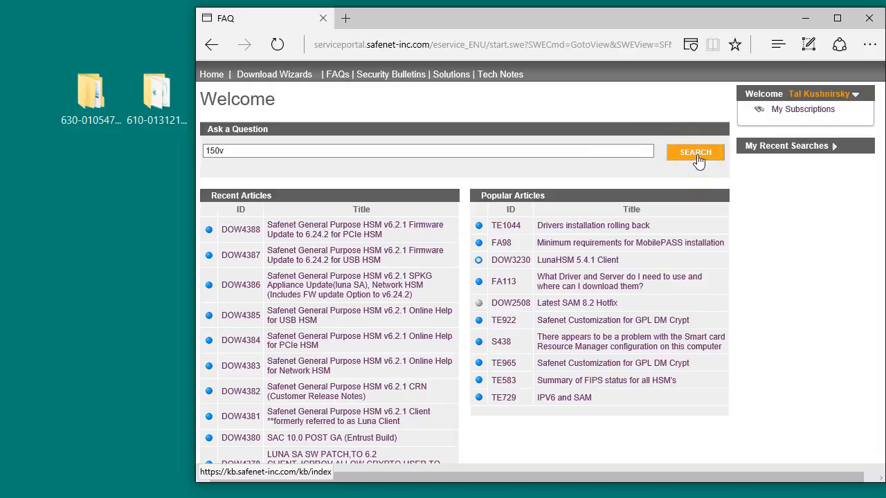
left_click(695, 151)
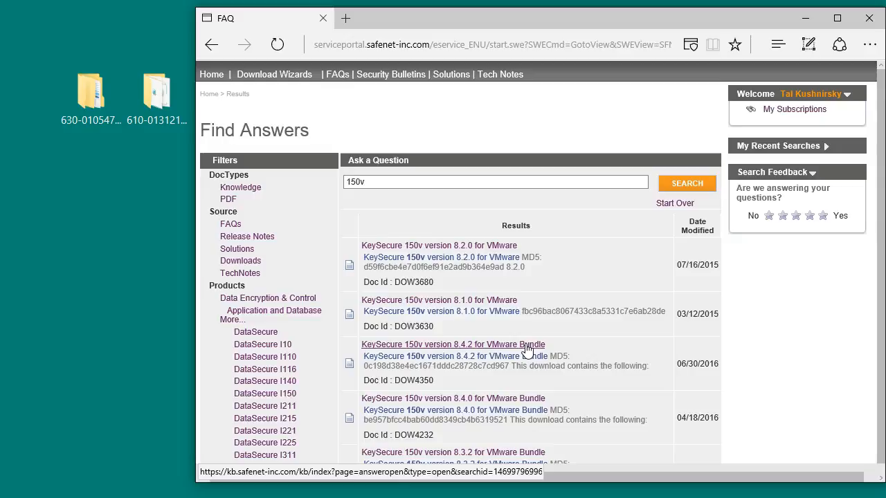
left_click(452, 344)
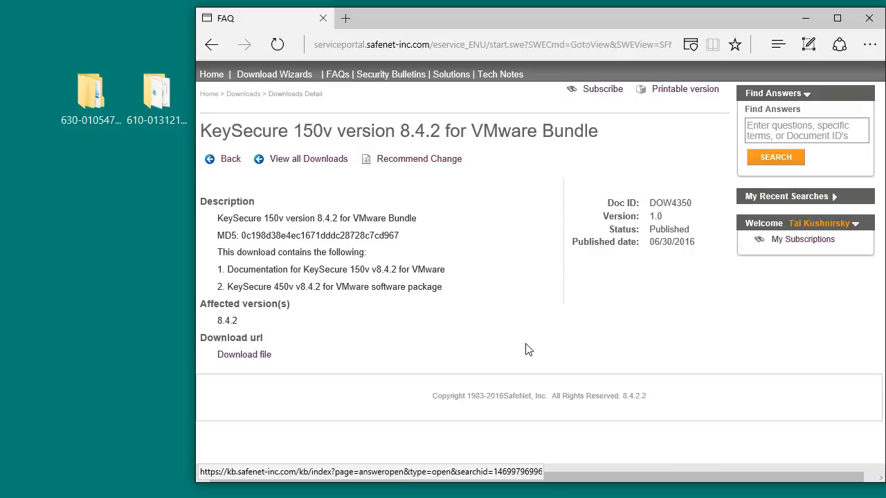
left_click(493, 334)
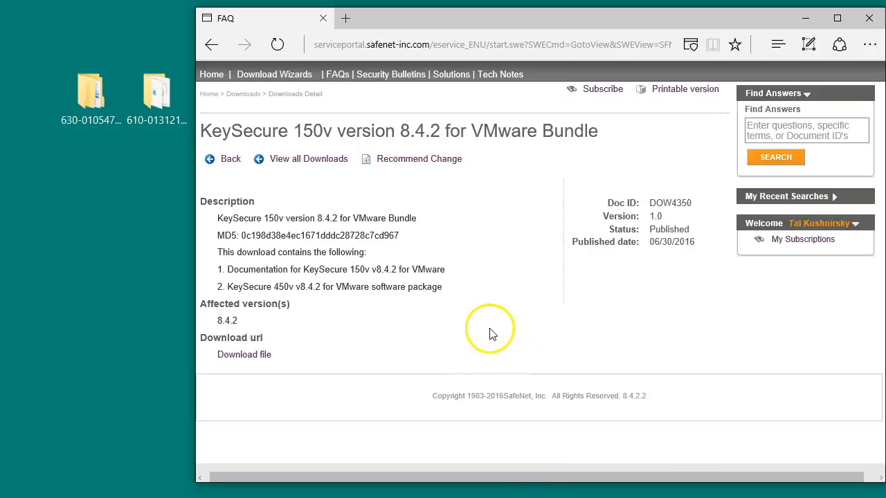
left_click(244, 355)
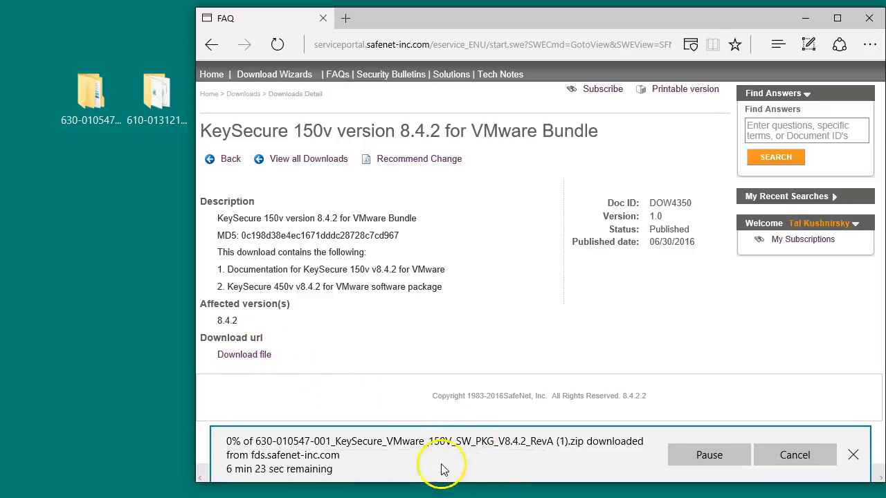
left_click(854, 454)
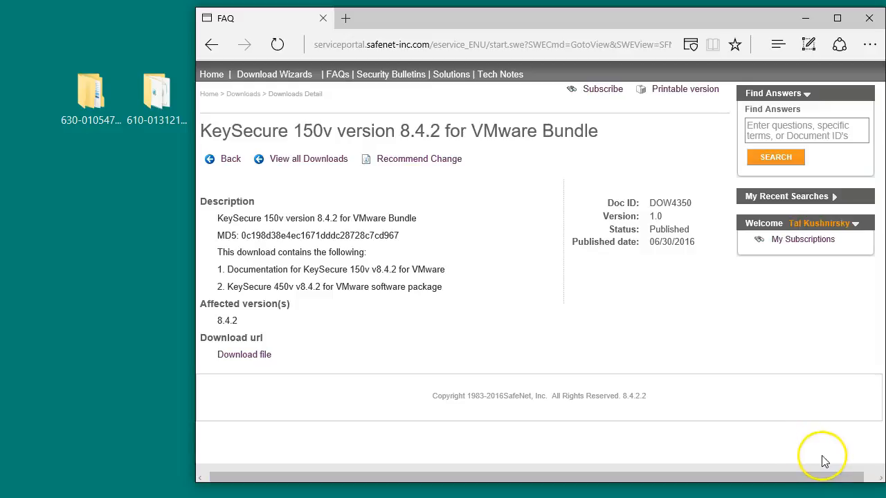
mouse_move(869, 18)
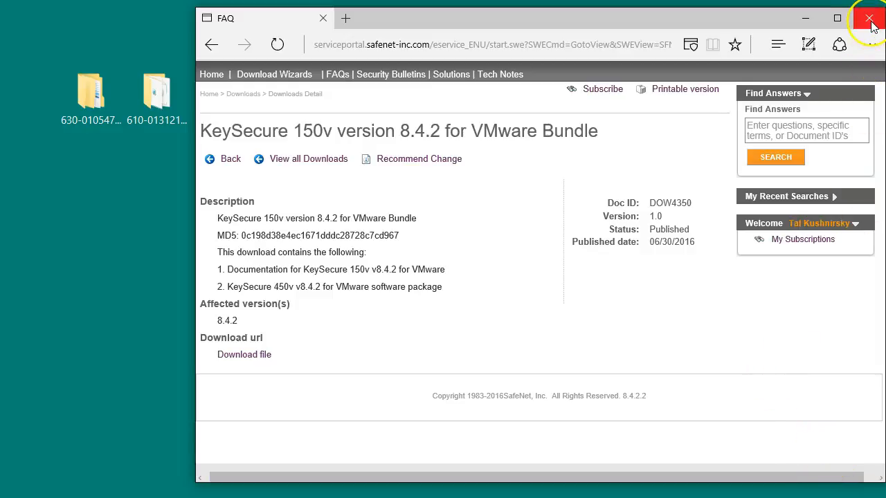
Step: Close Edge and browse the KeySecure bundle's Documents and Build folders
left_click(870, 18)
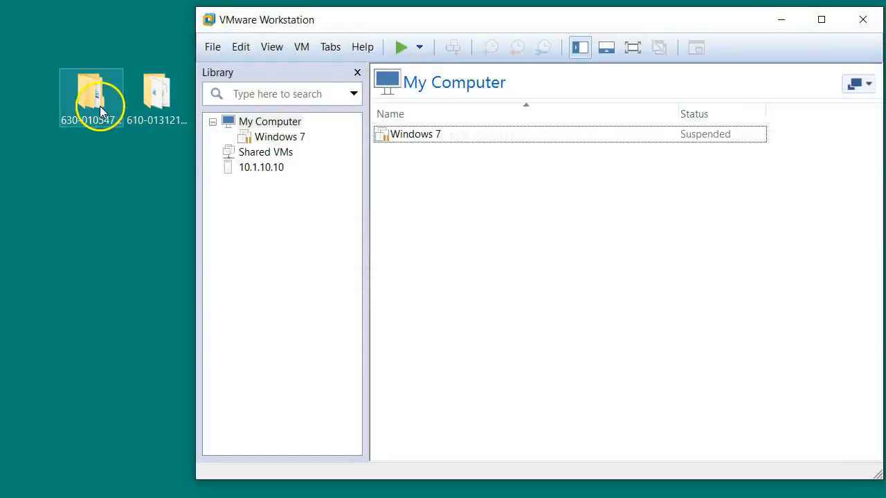
double_click(91, 92)
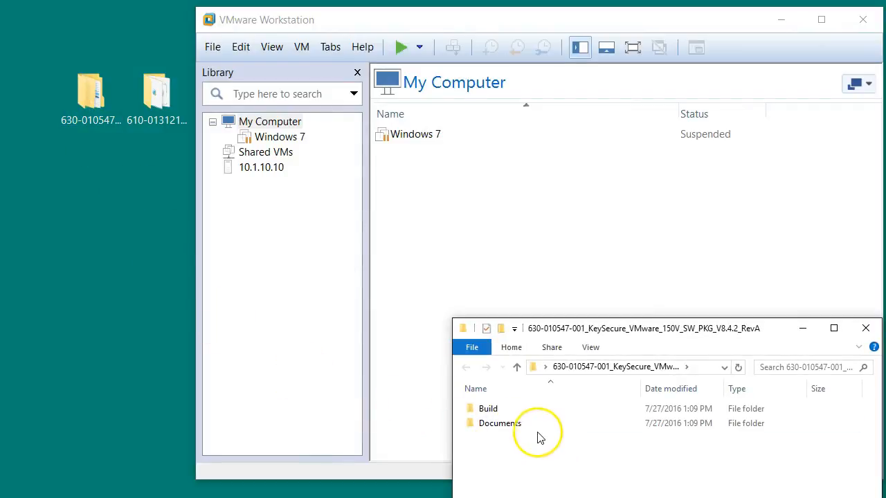
double_click(499, 423)
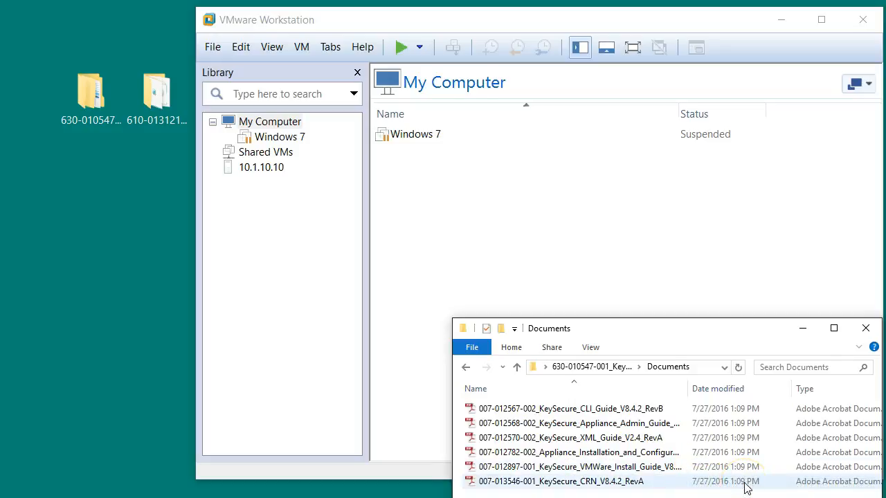
left_click(465, 366)
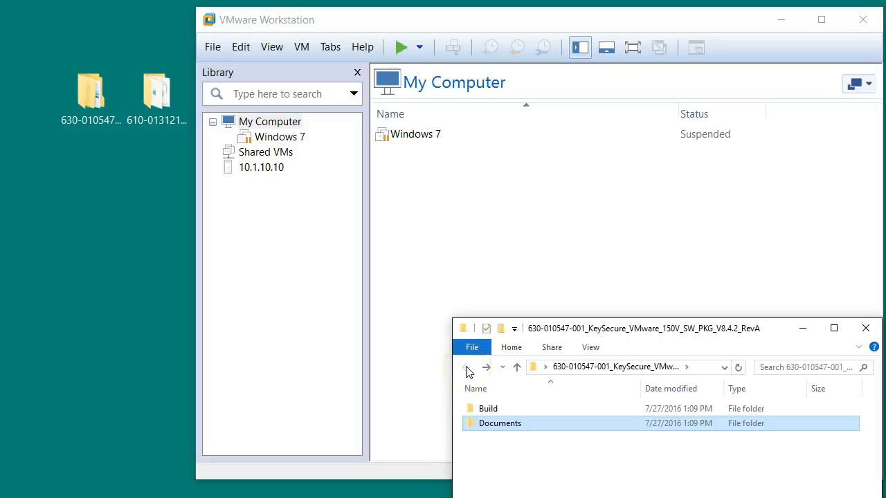
double_click(488, 408)
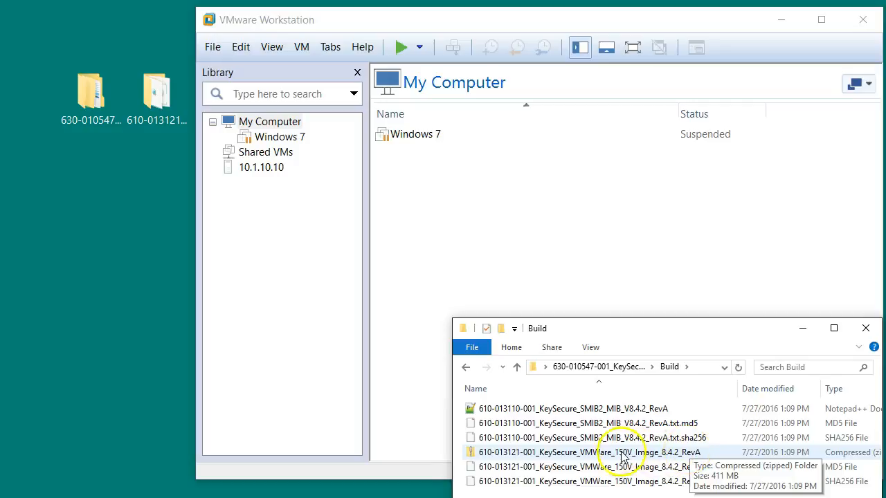
Step: Open the 150V image archive, then the extracted image folder on the desktop
double_click(587, 452)
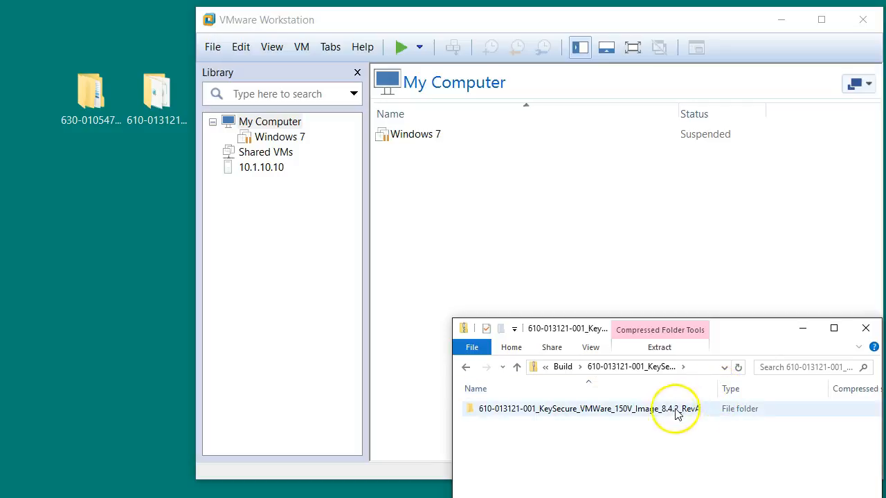
double_click(675, 408)
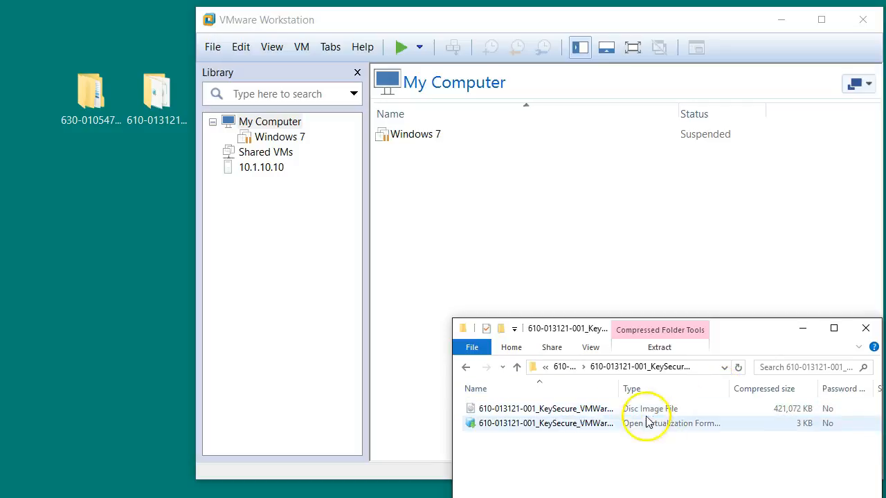
mouse_move(178, 146)
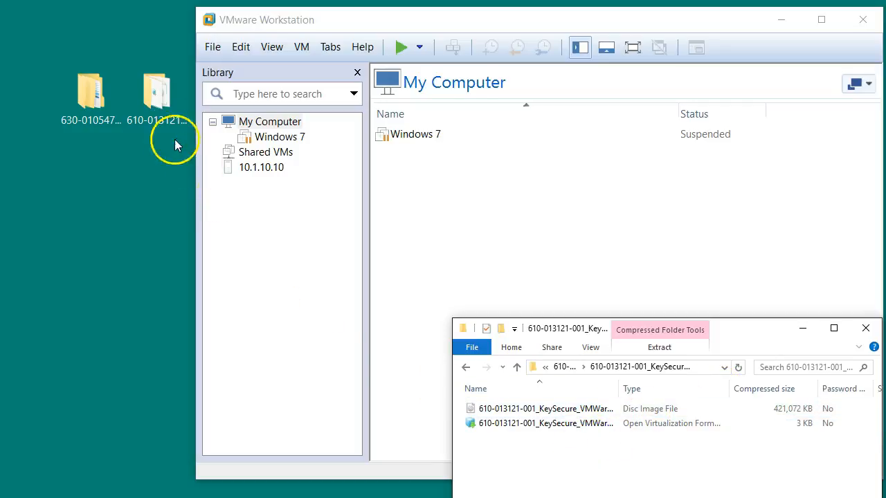
left_click(157, 94)
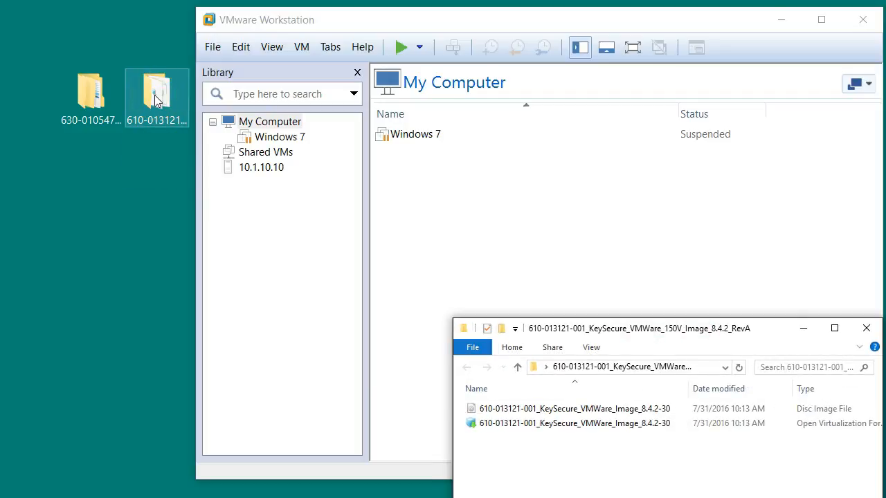
left_click(575, 423)
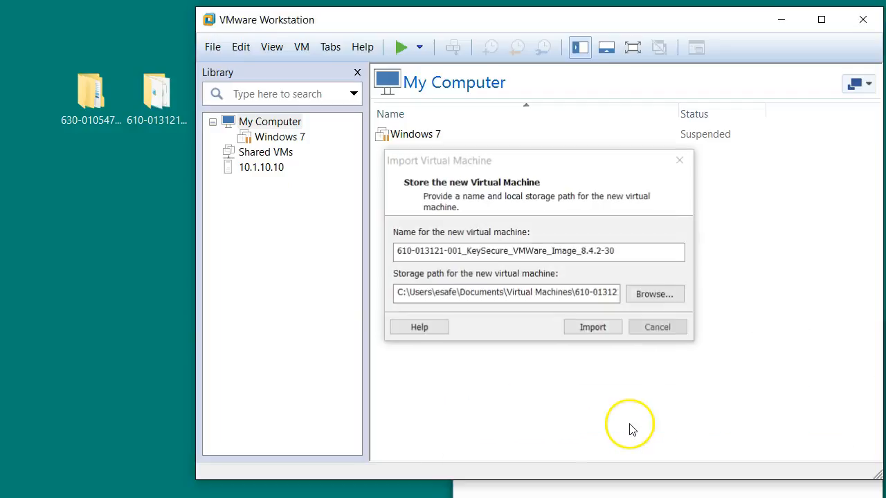
left_click(592, 328)
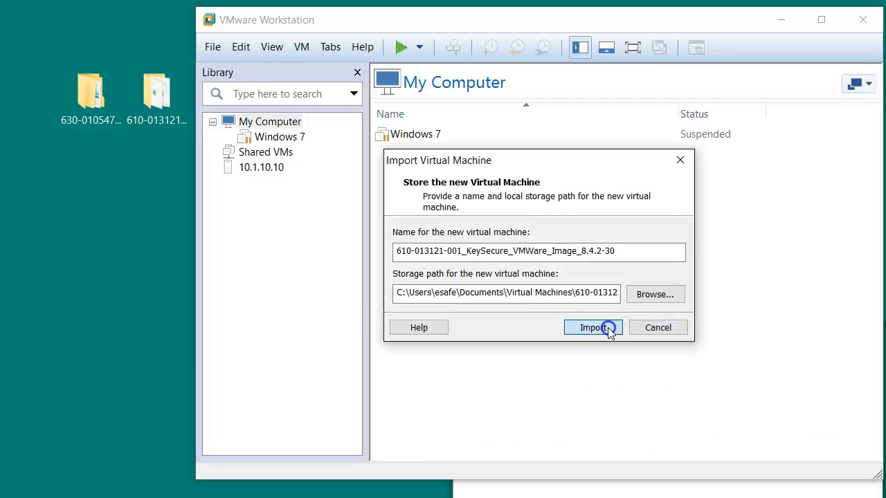
left_click(593, 327)
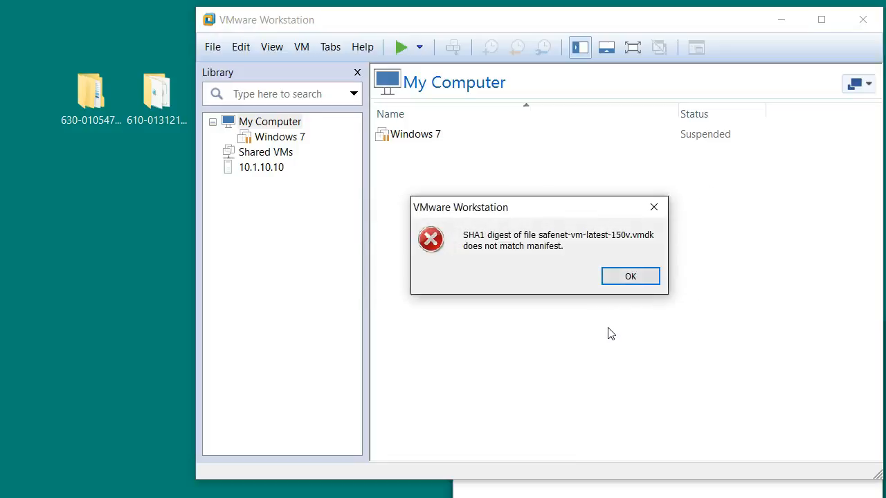
mouse_move(670, 243)
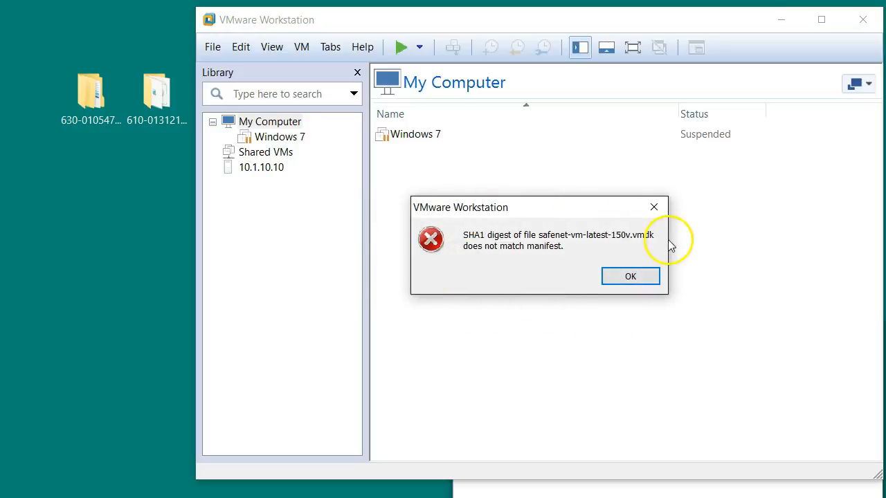
left_click(630, 275)
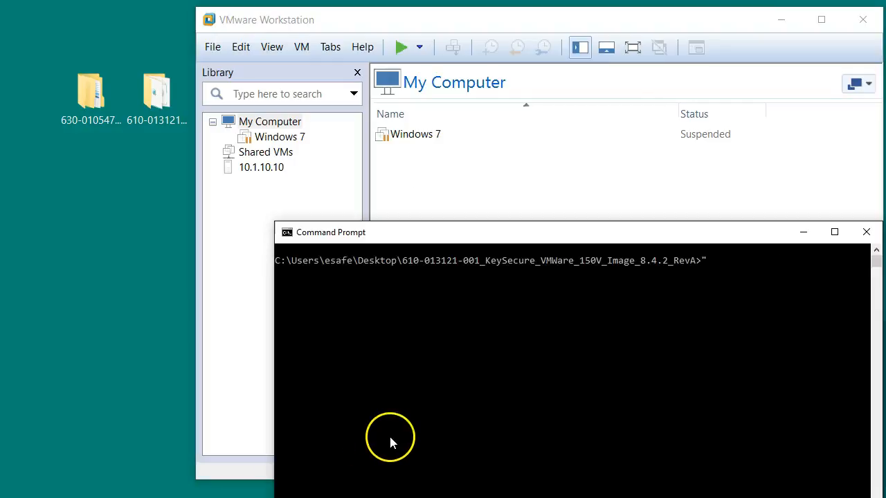
Step: Run ovftool.exe with --skipManifestCheck to convert the 8.4.2-30 .ova into vKS-150-8.4.2
type("\"C:\\Program Files (x86)\\VMware\\VMware Workstation\\OVFTool\\ovftool.exe\"")
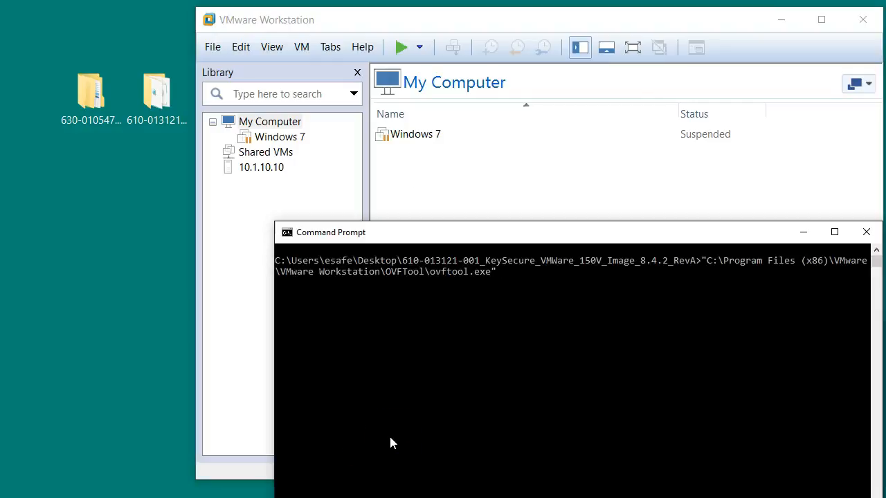
type("--skipManifestCheck")
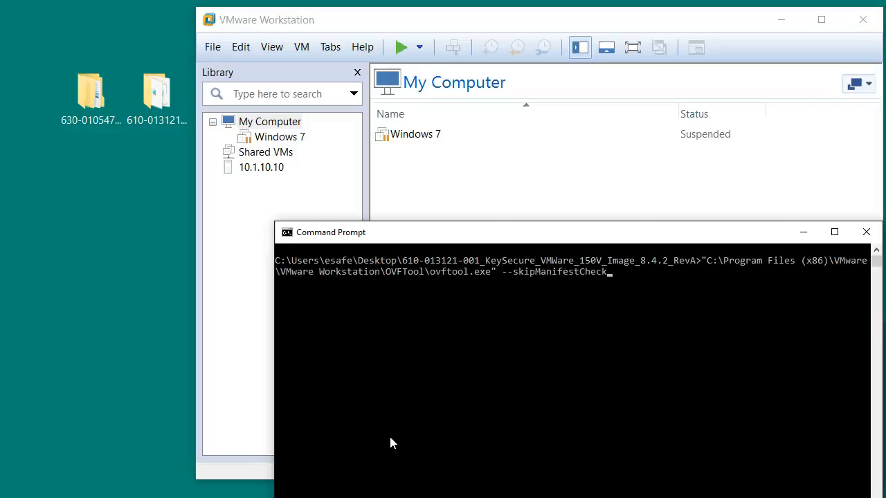
type("610-013121-001_KeySecure_VMWare_Image_8.4.2-30.ova v")
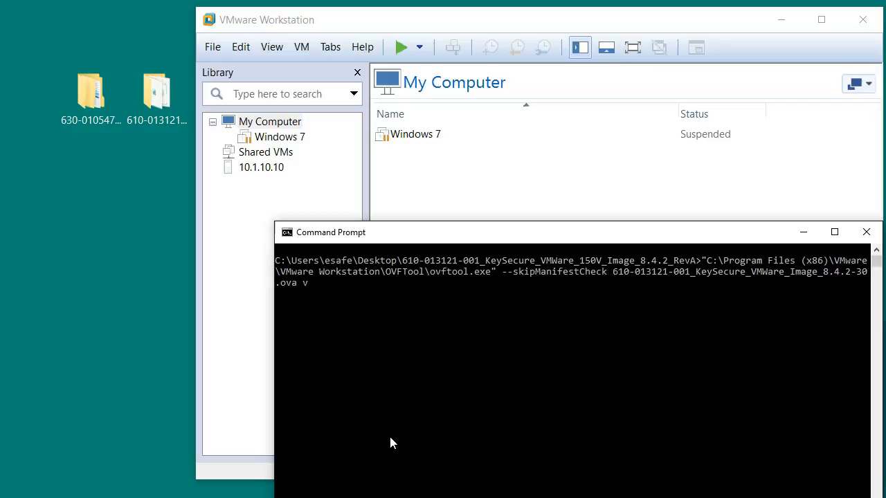
type("KS-150-8.4.")
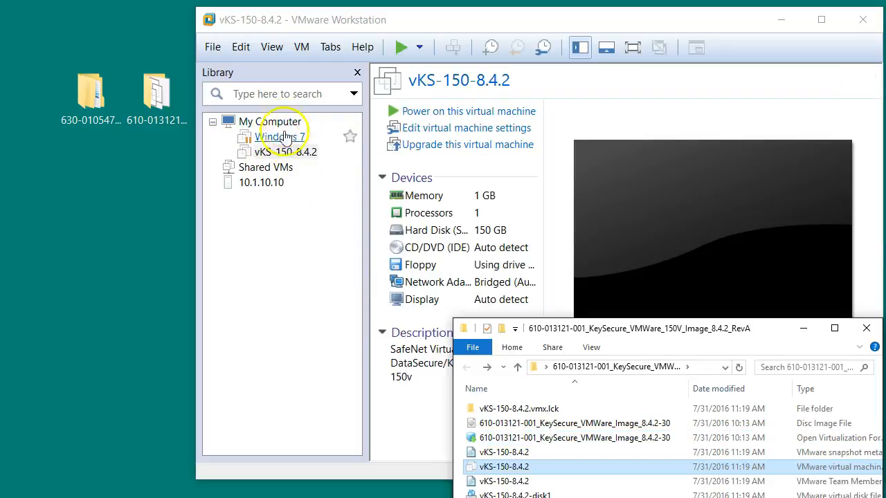
Step: Attach the KeySecure ISO image to vKS-150-8.4.2's CD/DVD drive and save the settings
left_click(465, 127)
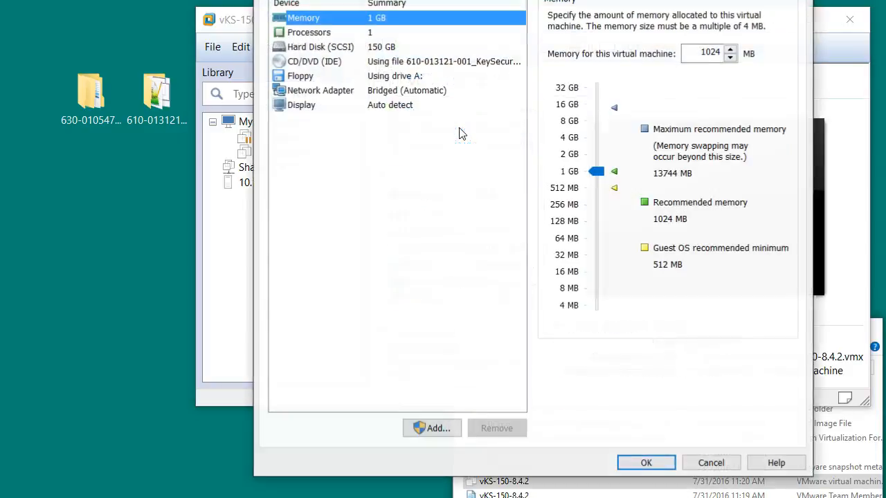
left_click(313, 61)
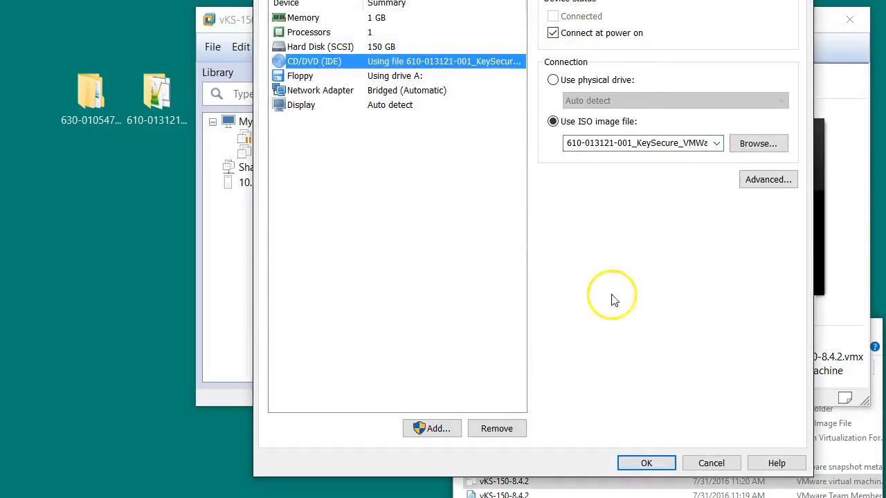
left_click(646, 463)
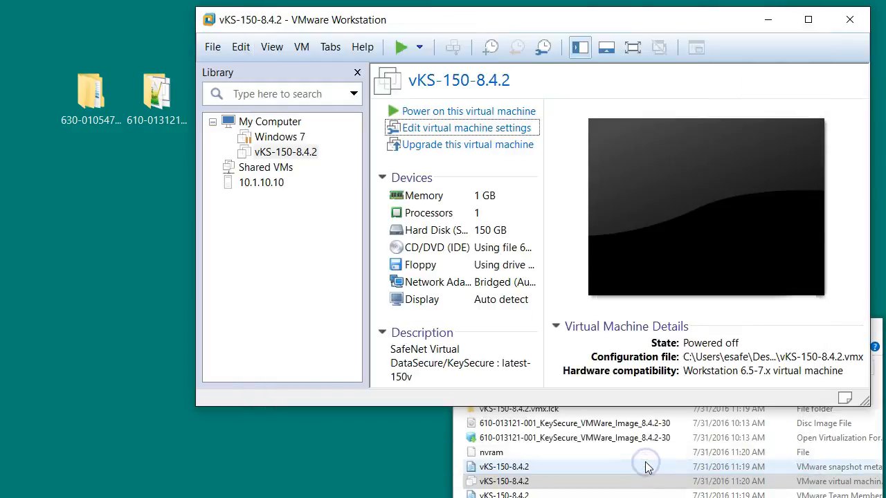
Step: Power on vKS-150-8.4.2 and accept the default installation target at the boot prompt
left_click(401, 47)
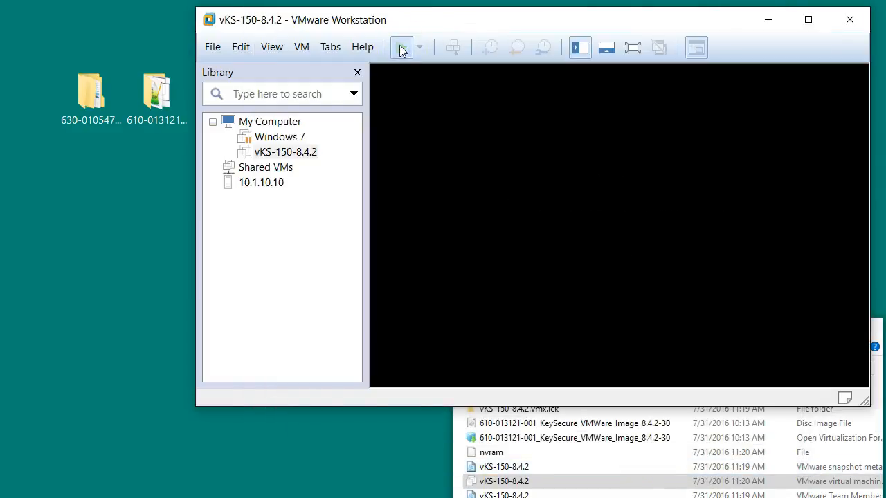
left_click(401, 47)
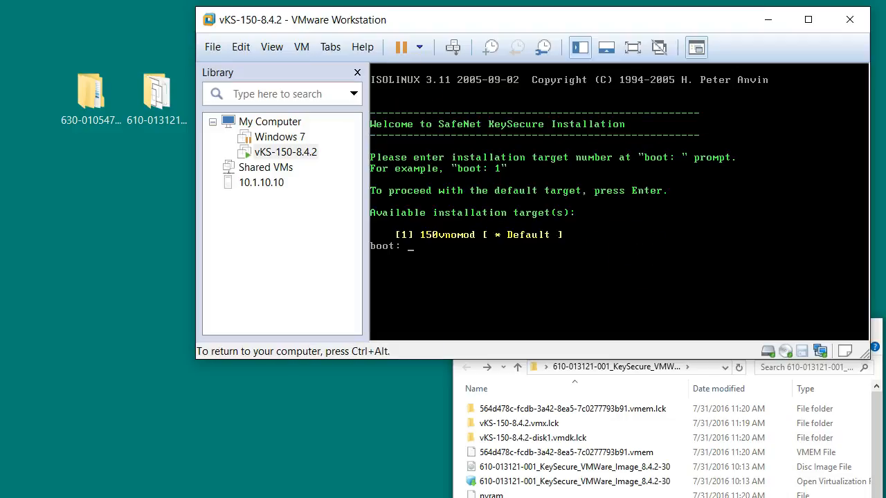
key("Return")
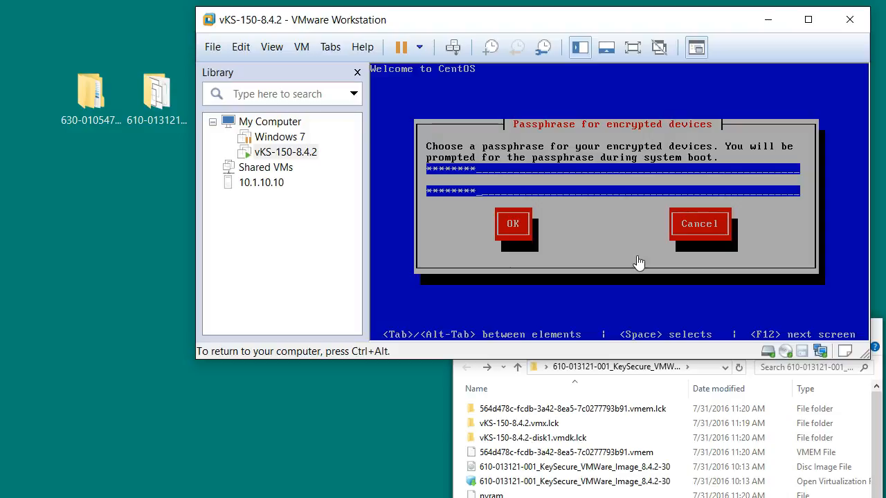
Step: Confirm the encrypted-devices passphrase, then reboot when CentOS installation finishes
left_click(512, 224)
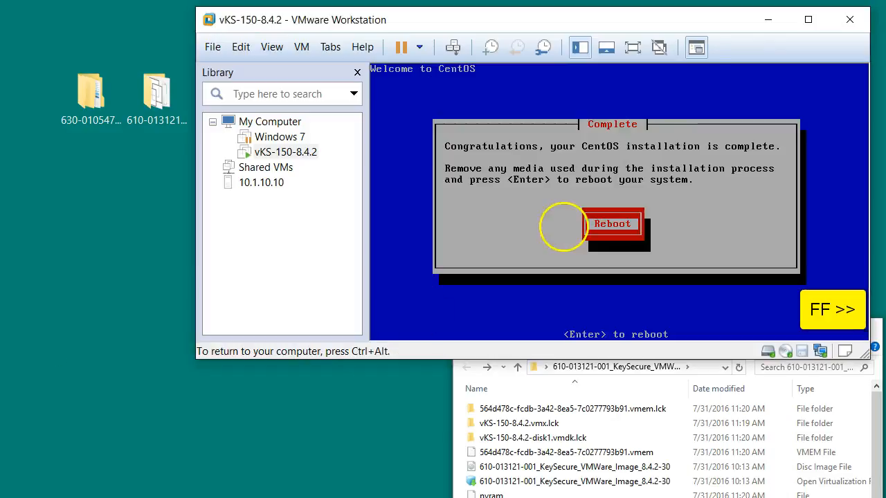
left_click(612, 224)
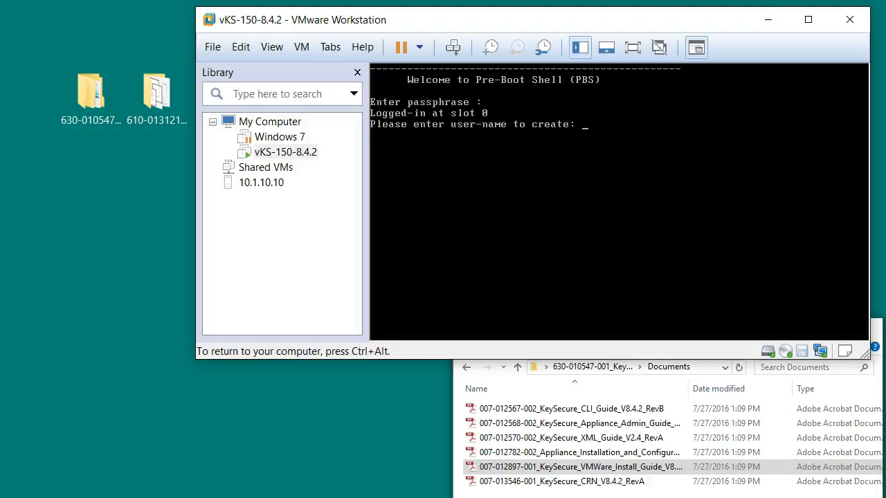
Step: Create pre-boot user 'talk' and choose option 1 to continue booting
type("talk")
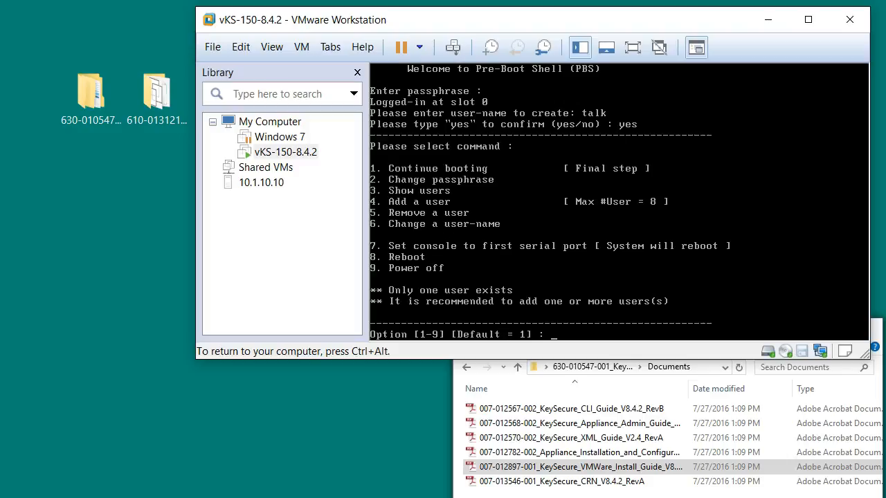
type("1")
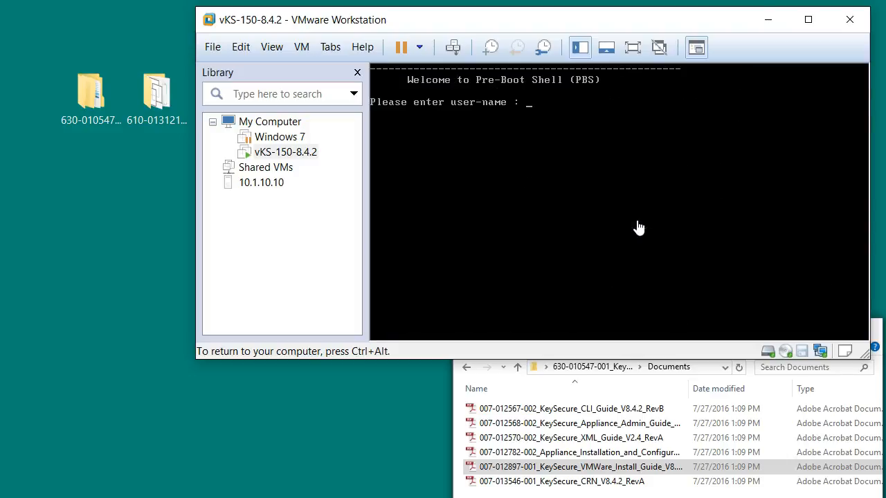
Step: Log in to the pre-boot shell as user 'talk' with its passphrase
type("talk")
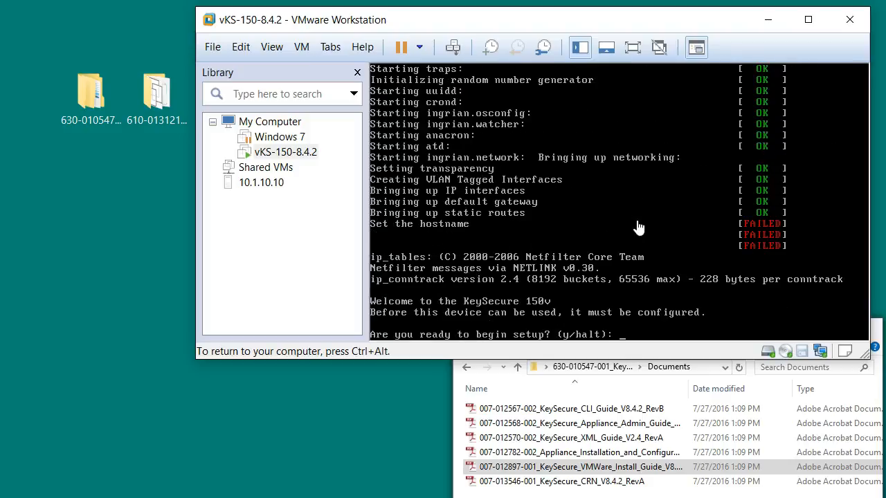
Step: Begin setup with 'y', set the admin password, and choose time zone 9
type("y")
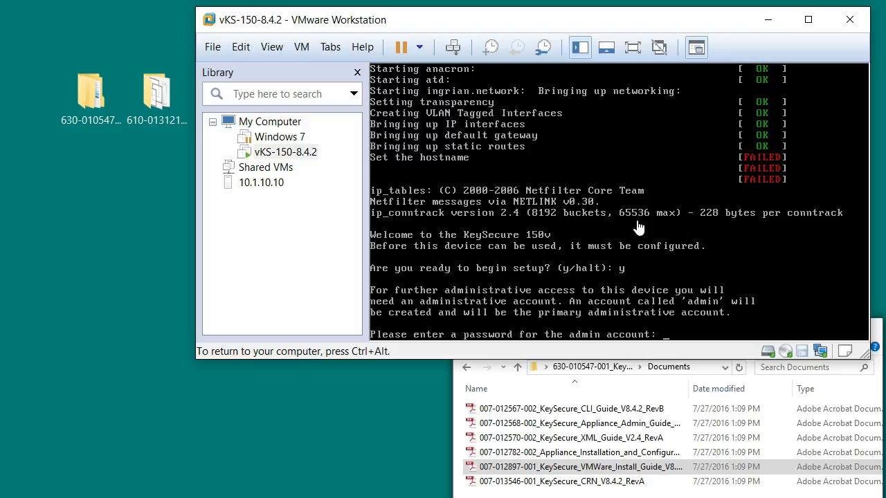
type("password")
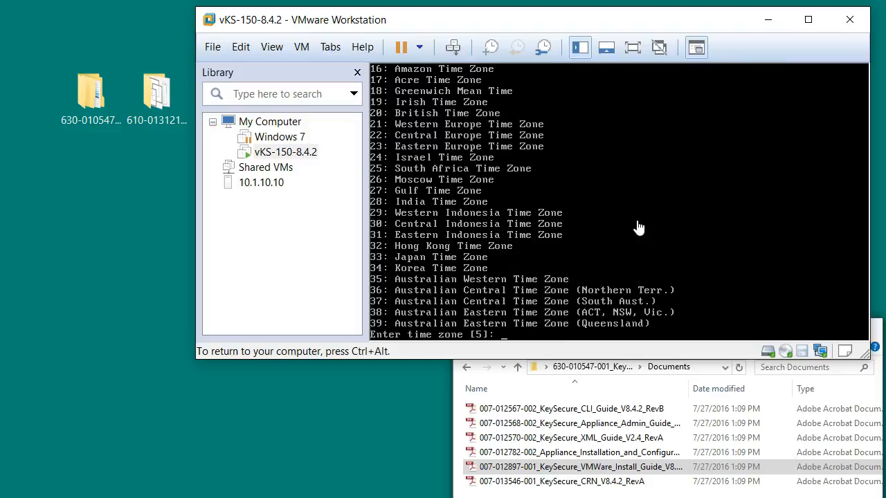
type("9")
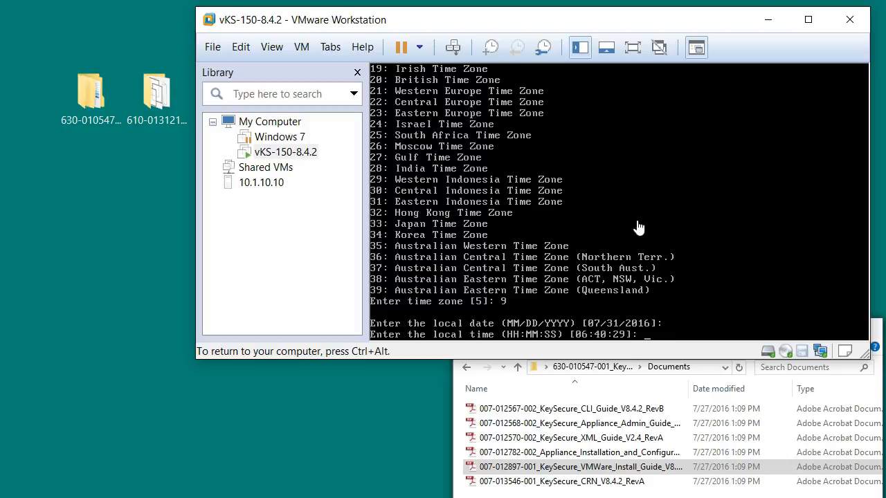
Step: Set IP 10.210.0.60, default mask, hostname vKS150-A, and web admin port 9443
key("Return")
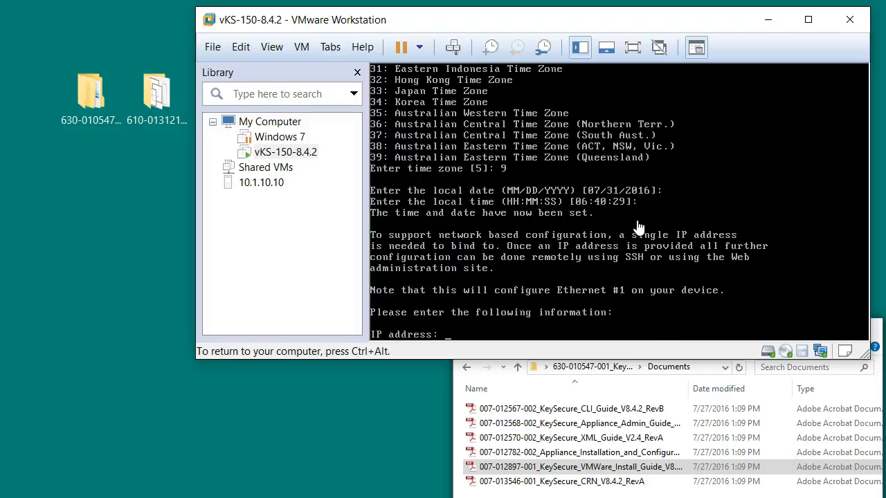
type("1")
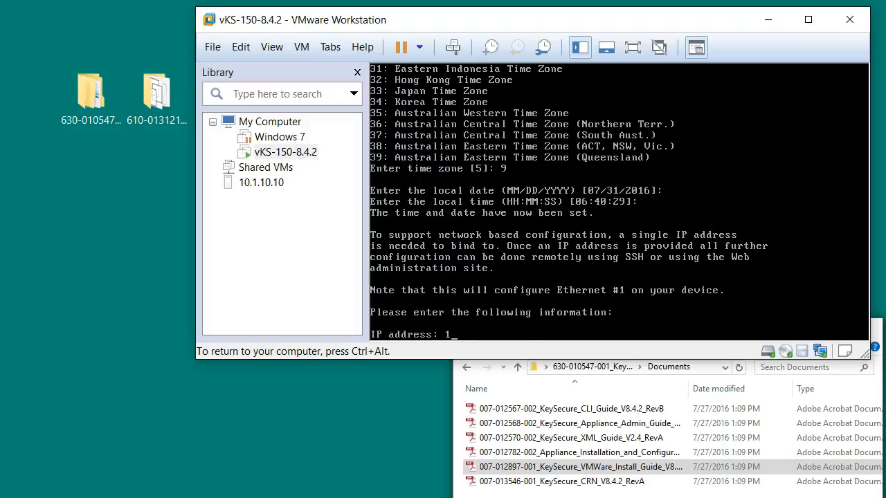
type("0.210.0.60")
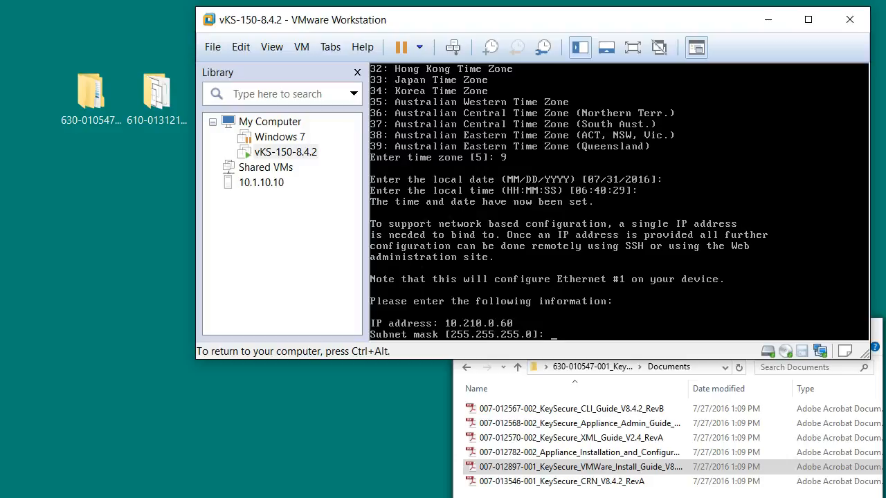
key("Enter")
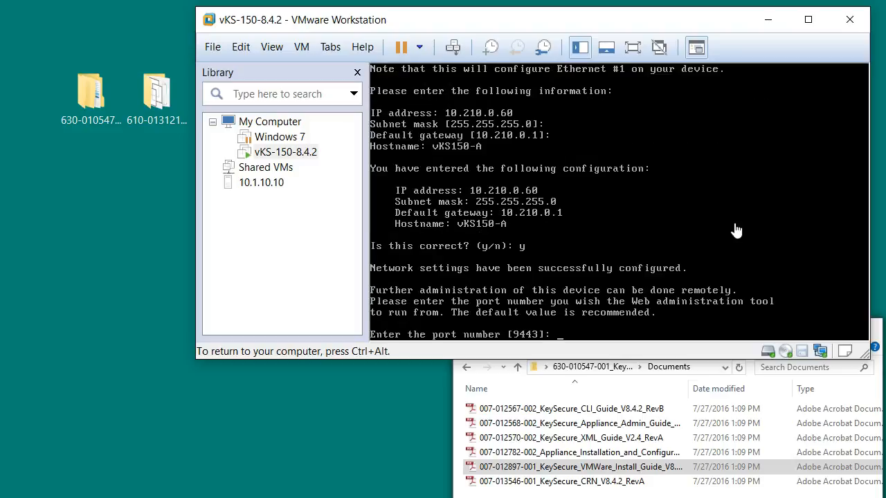
key("enter")
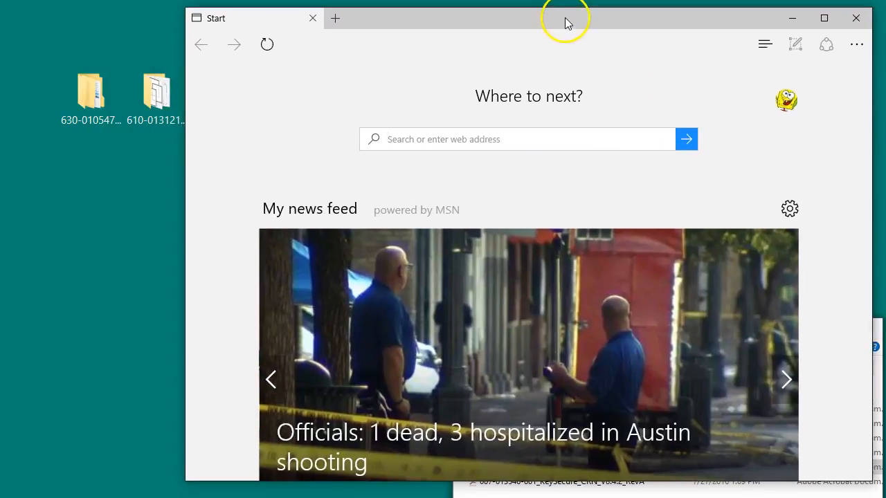
type("h")
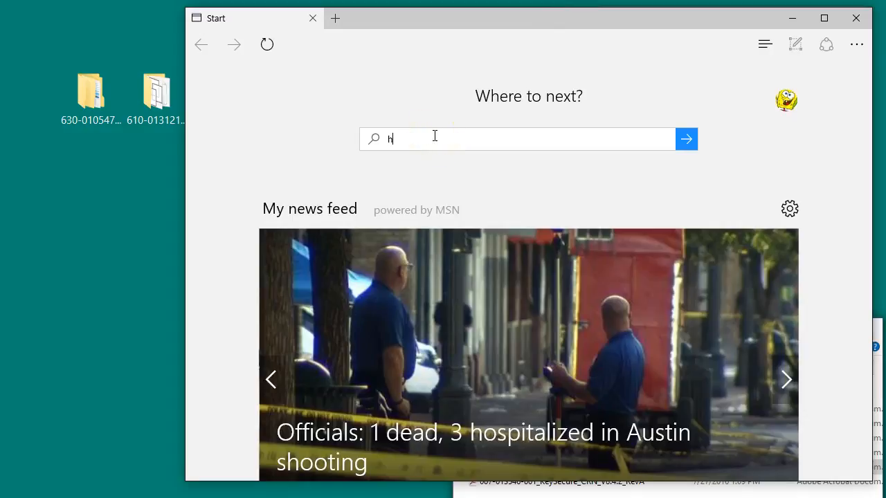
type("ttps://")
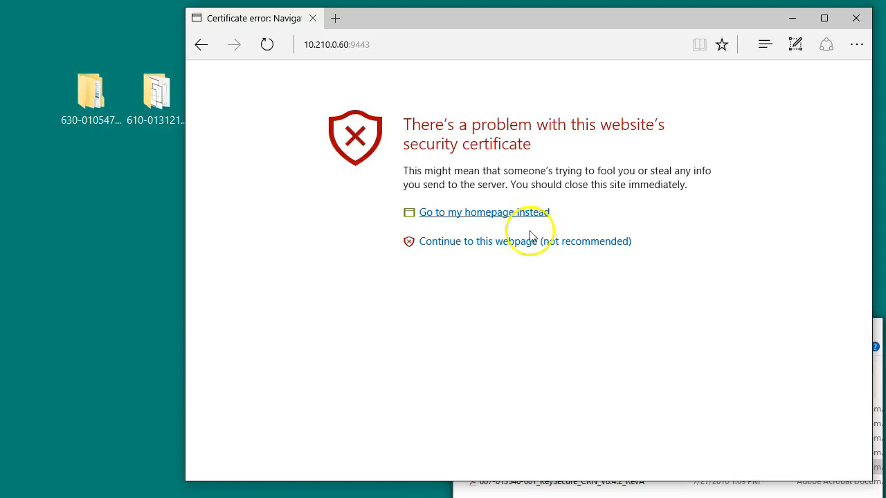
left_click(485, 241)
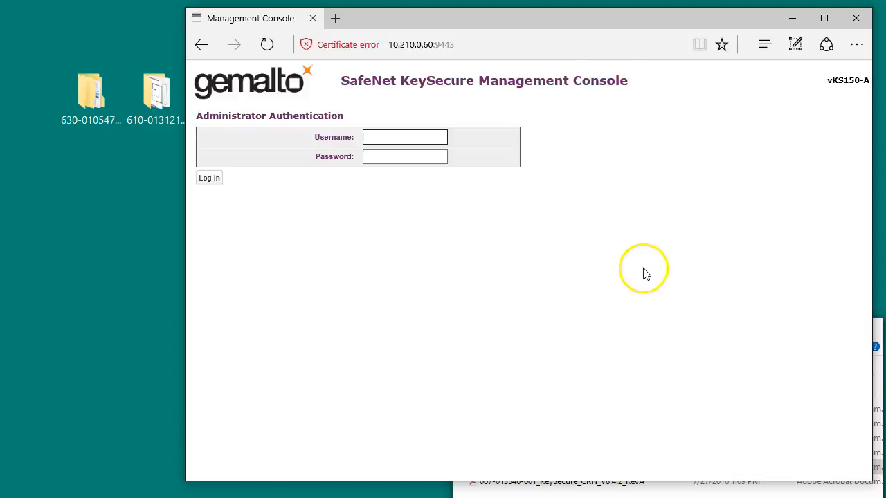
Step: Log in to the KeySecure Management Console as admin
left_click(405, 137)
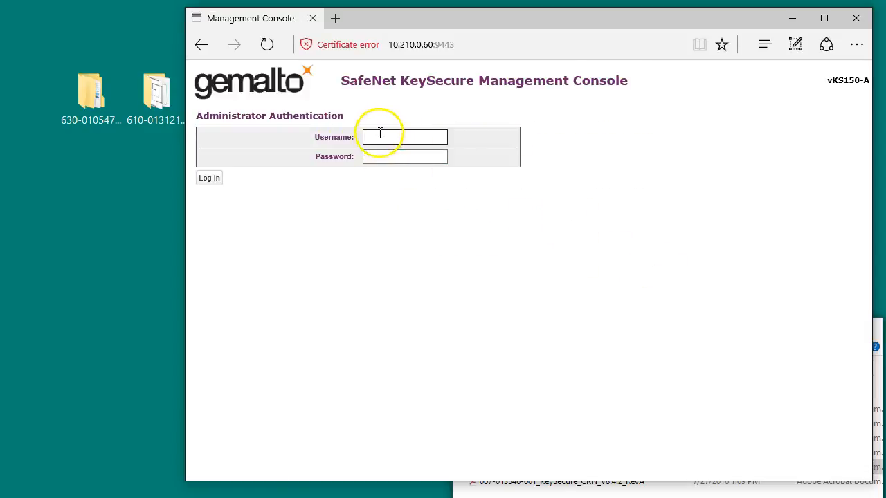
type("admin")
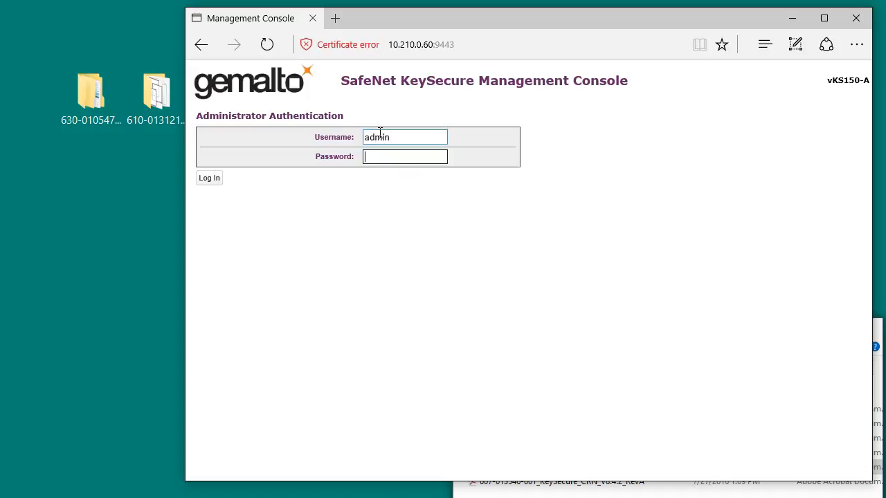
type("password")
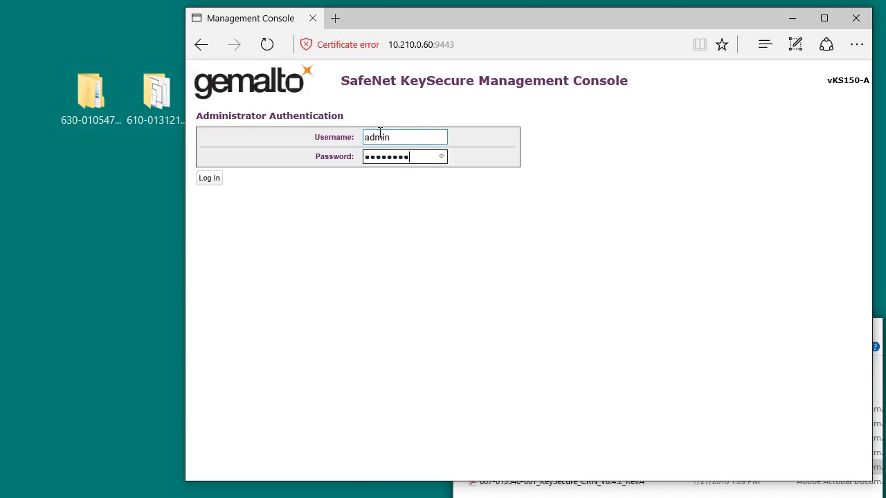
left_click(209, 178)
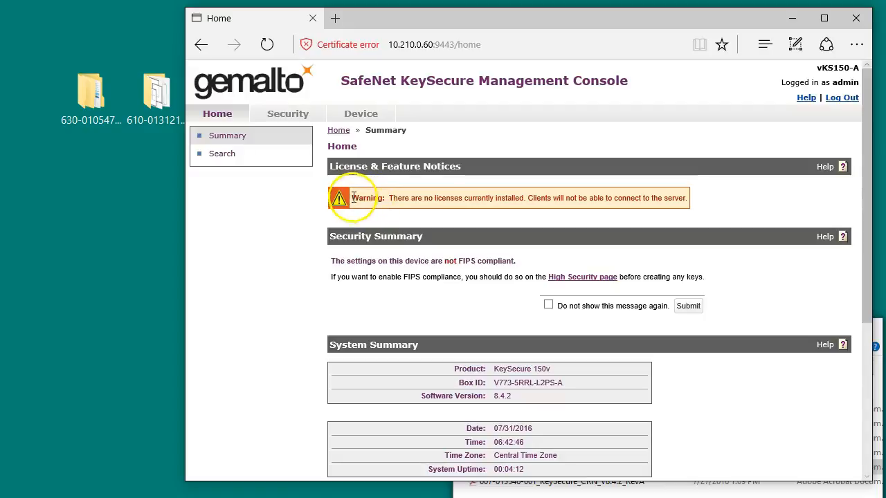
mouse_move(644, 294)
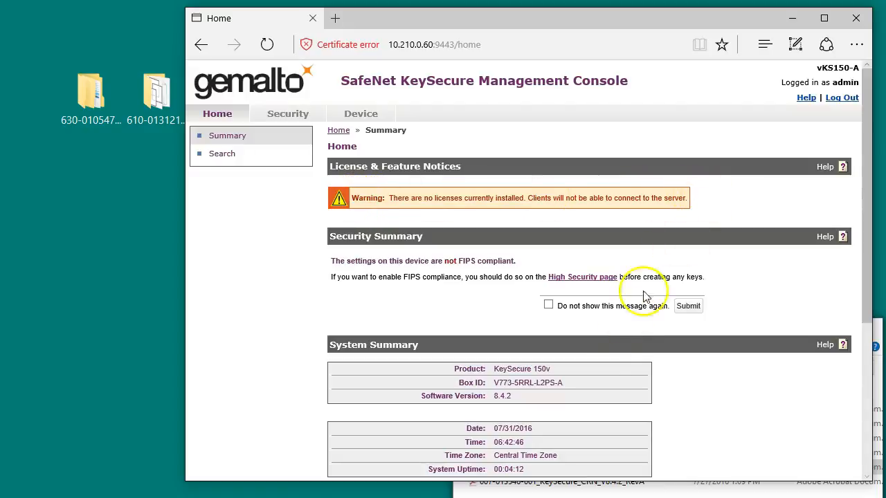
double_click(527, 383)
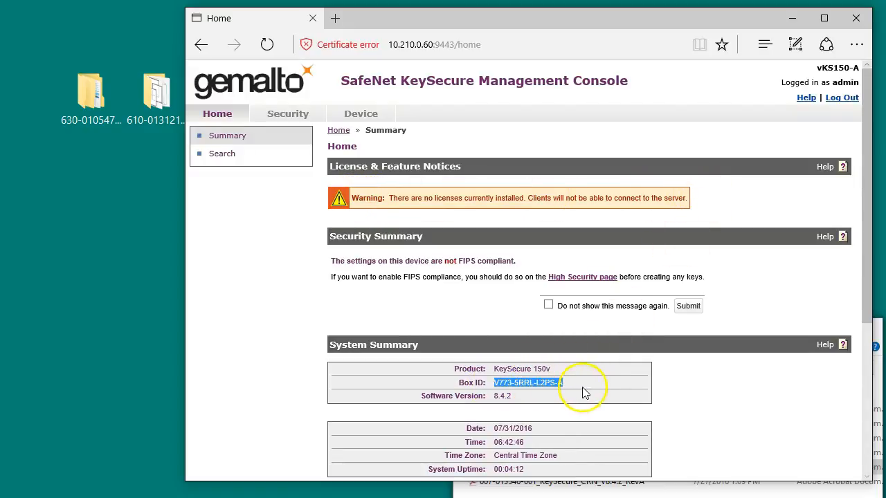